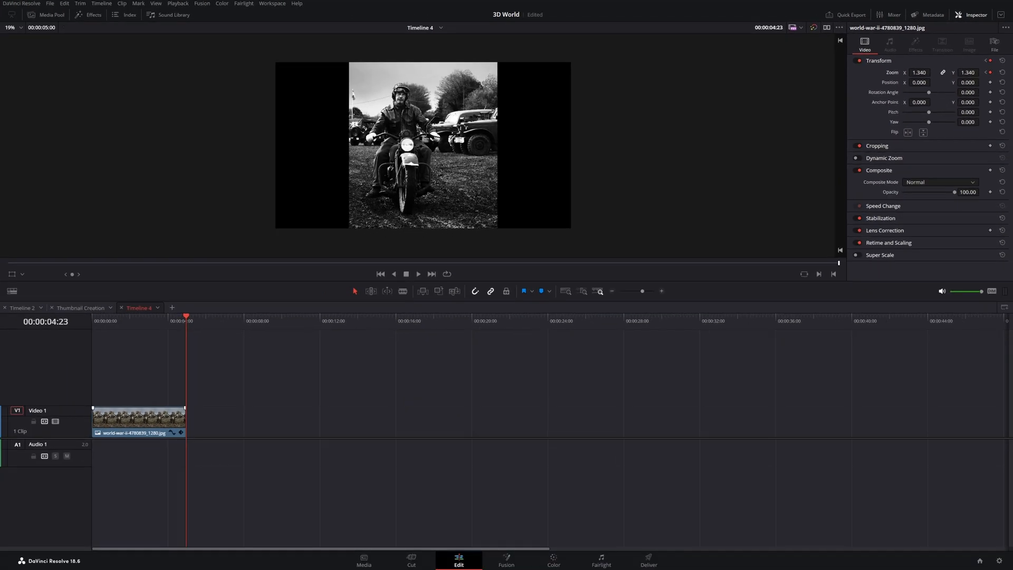
Enable Motion Blur on Transform1 and add a Gaussian Blur at strength 0.071 in Fusion.
{"action": "left_click", "coordinate": [380, 274]}
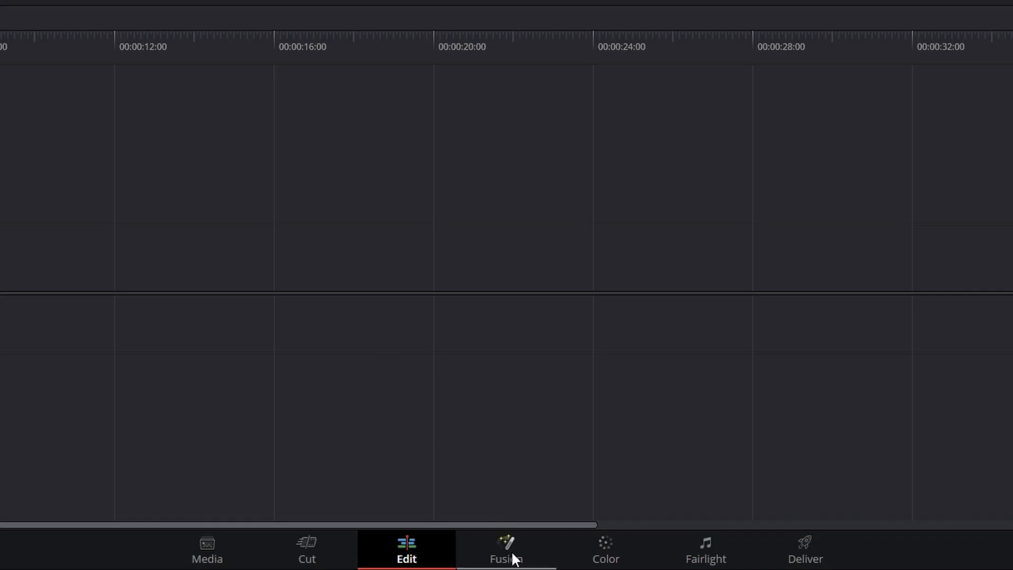
{"action": "left_click", "coordinate": [505, 549]}
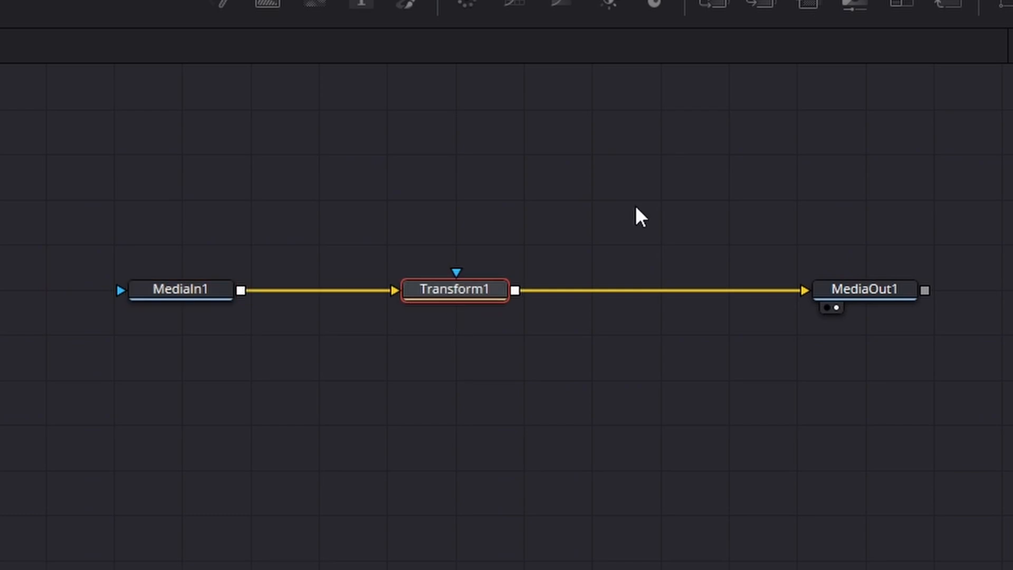
{"action": "double_click", "coordinate": [455, 289]}
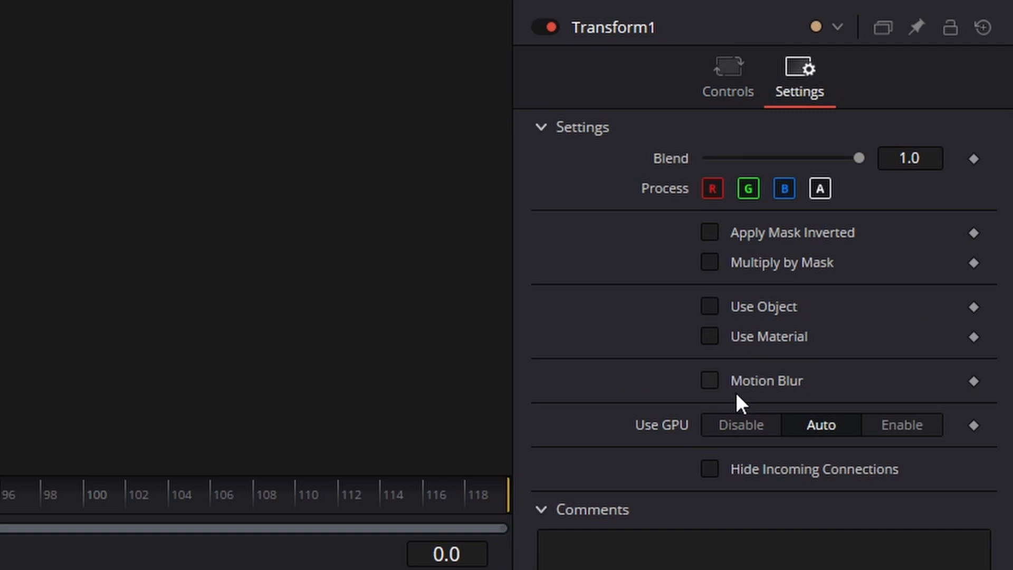
{"action": "left_click", "coordinate": [709, 380]}
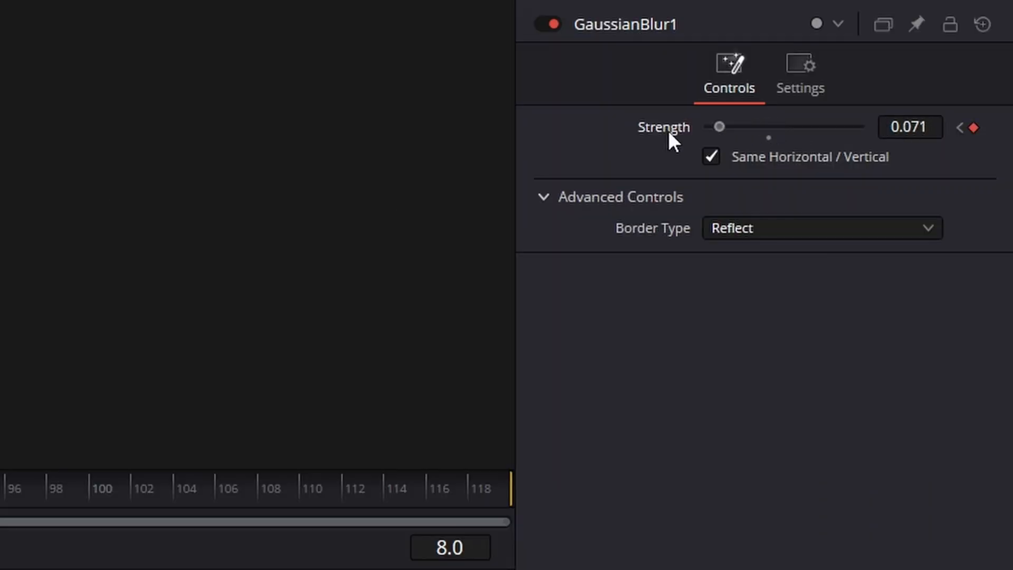
{"action": "left_click", "coordinate": [458, 561]}
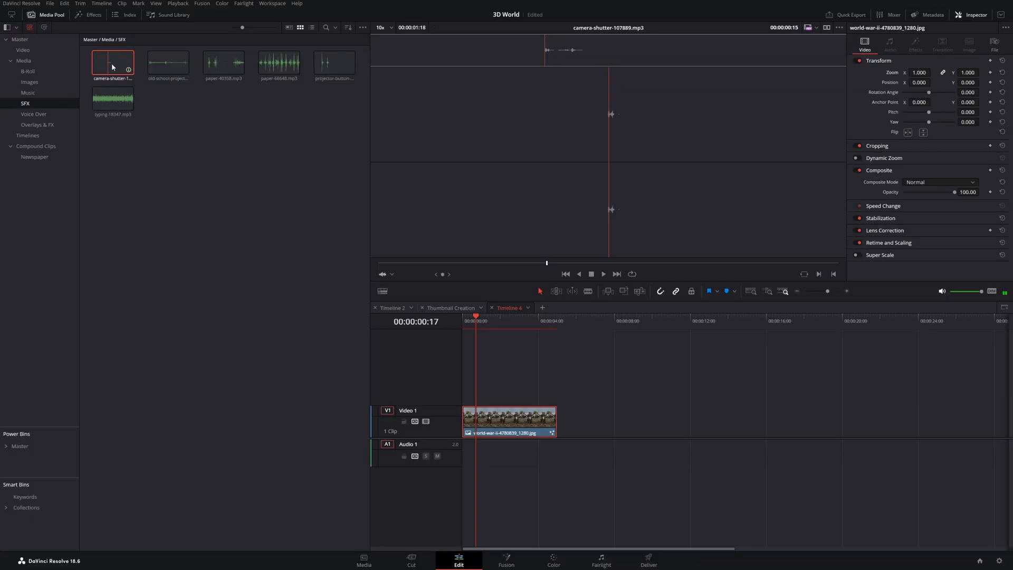
Place the camera-shutter mp3 from the SFX bin on Audio 1 under the photo.
{"action": "left_click_drag", "start_coordinate": [112, 62], "coordinate": [465, 451]}
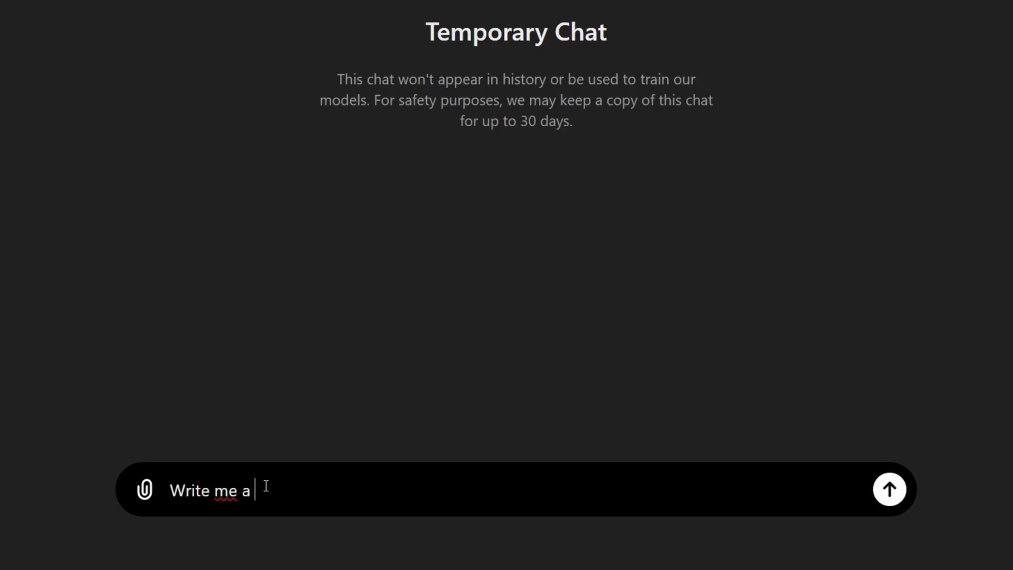
Ask ChatGPT for a random newspaper article.
{"action": "type", "text": "random newspaper article"}
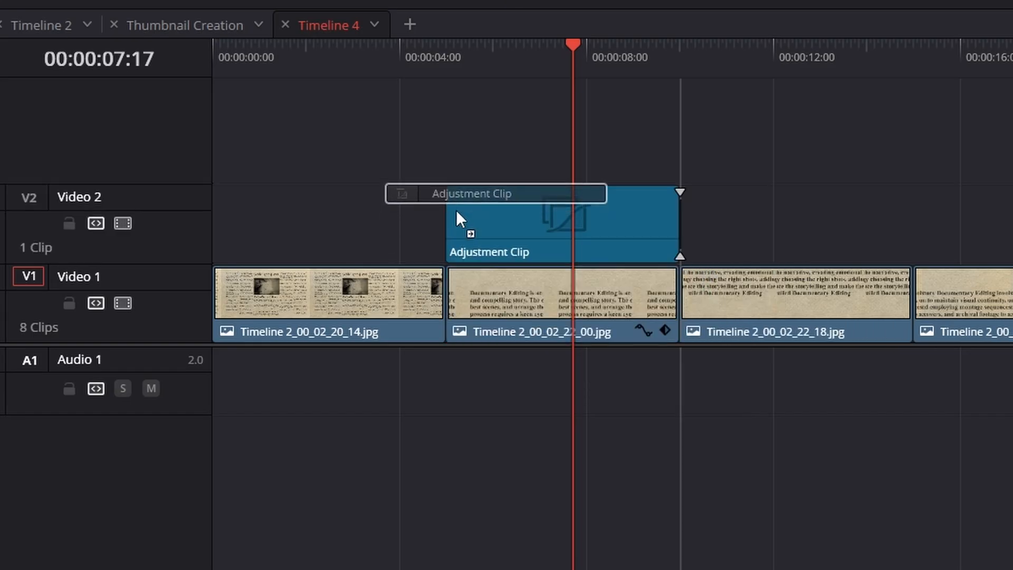
Apply the Grid effect to the adjustment clip with 2 rows and many thin columns.
{"action": "left_click", "coordinate": [199, 14]}
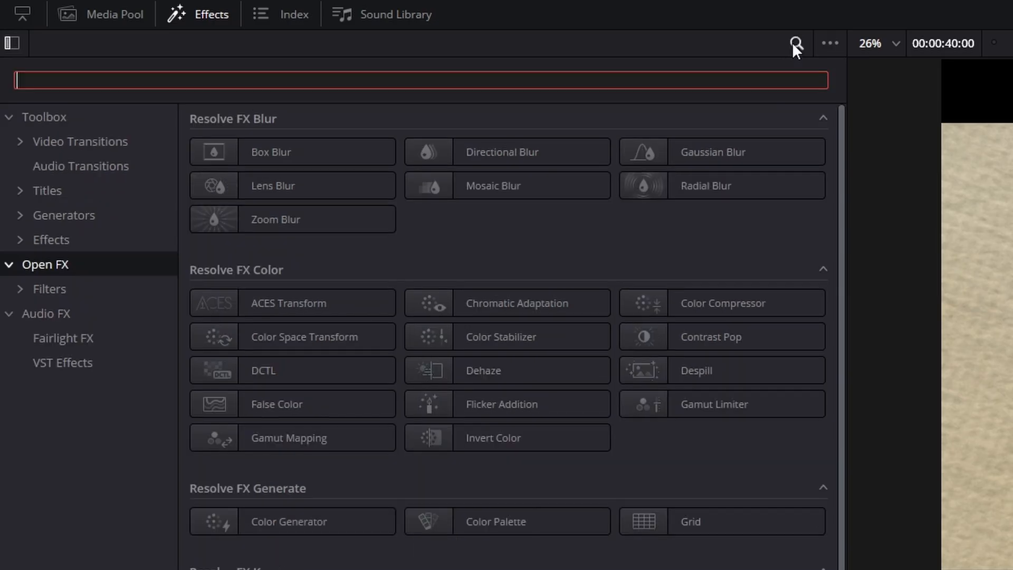
{"action": "type", "text": "grid"}
{"action": "type", "text": "20"}
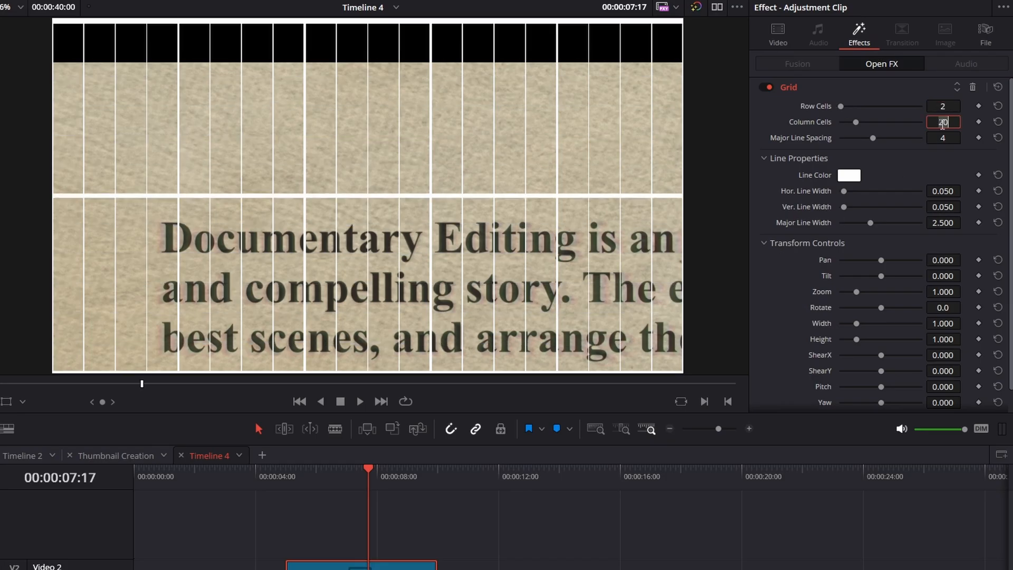
{"action": "left_click", "coordinate": [778, 34]}
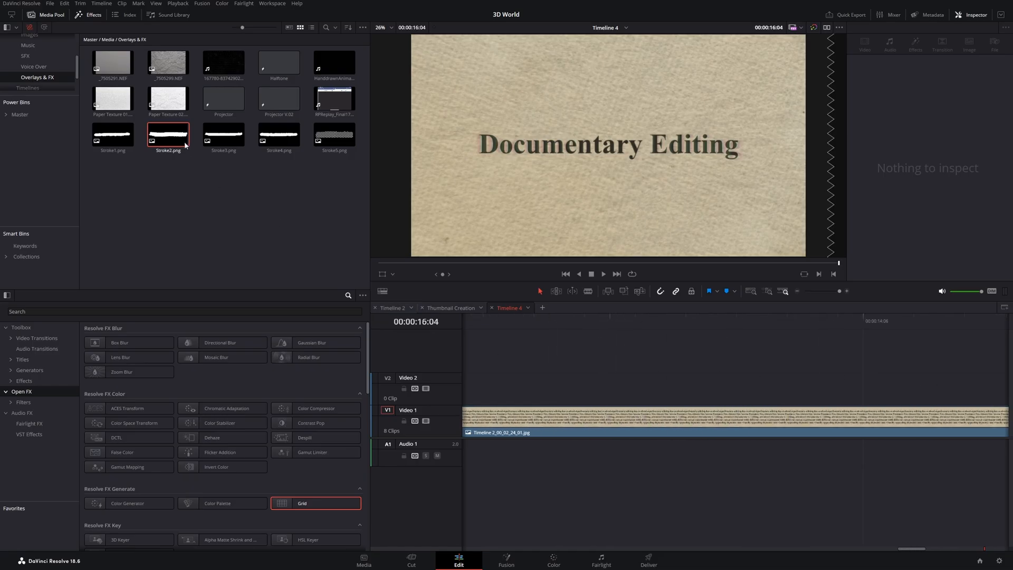
Layer Stroke2.png over the text on Video 2 and blend it with Darken.
{"action": "left_click_drag", "start_coordinate": [167, 134], "coordinate": [597, 387]}
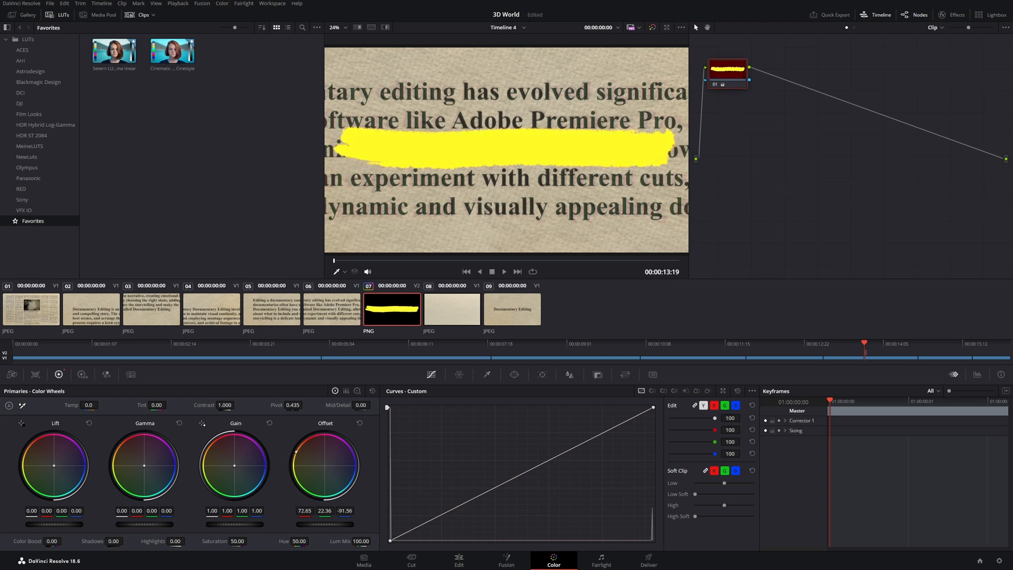
{"action": "left_click", "coordinate": [459, 560]}
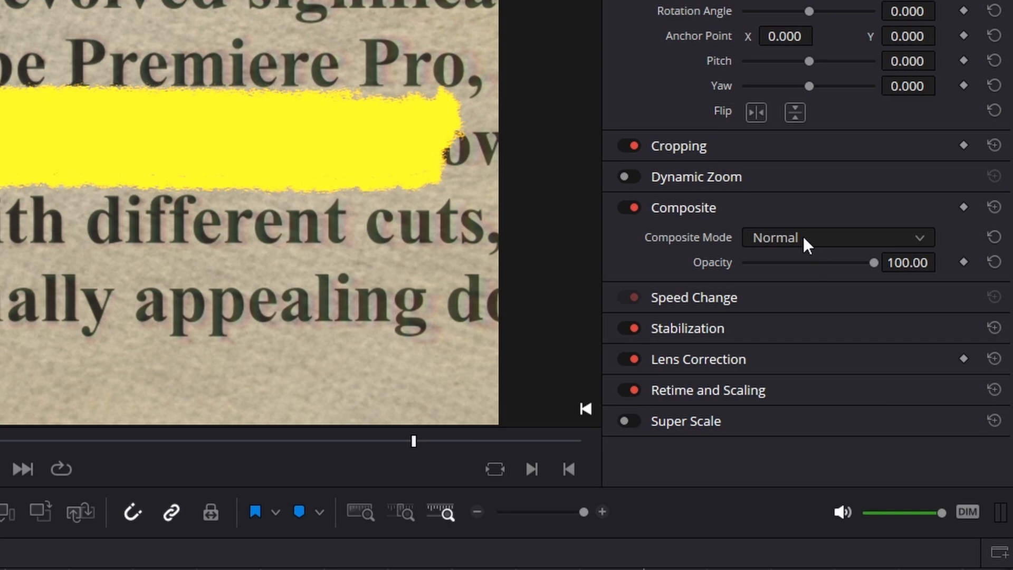
{"action": "left_click", "coordinate": [837, 238]}
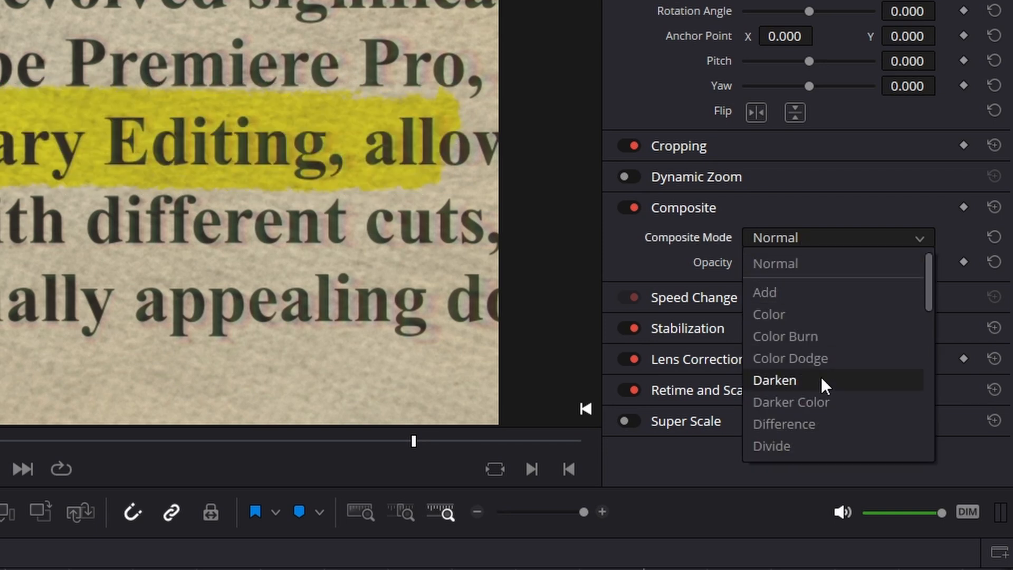
{"action": "left_click", "coordinate": [774, 380]}
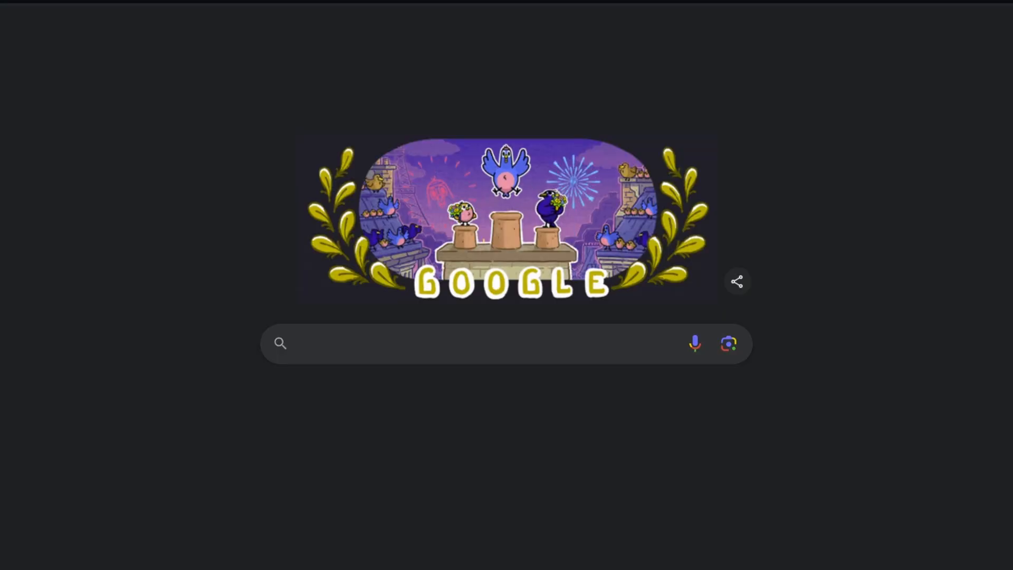
Search Google for 'World Map' and download it as an SVG.
{"action": "type", "text": "World Map"}
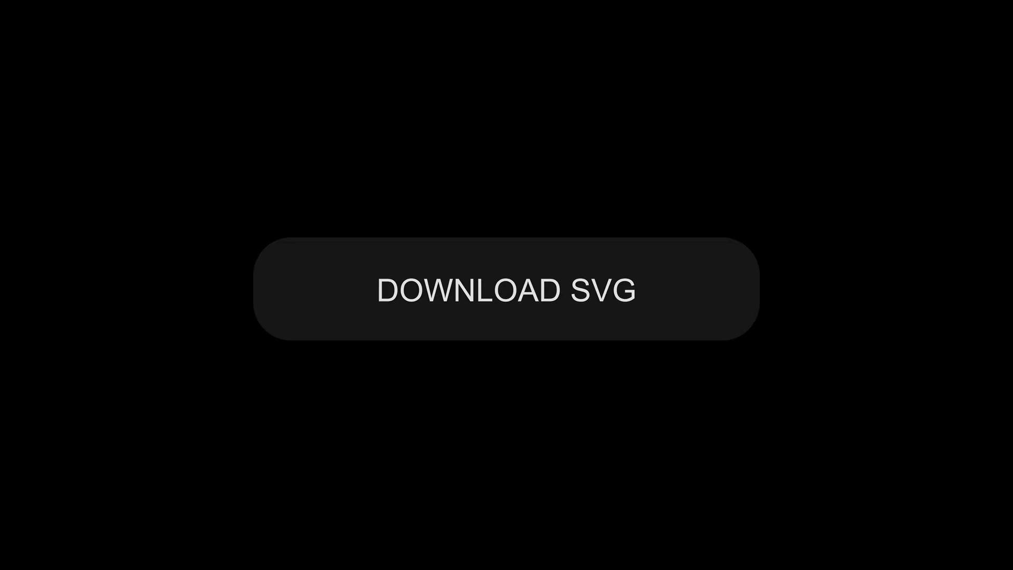
{"action": "left_click", "coordinate": [505, 289]}
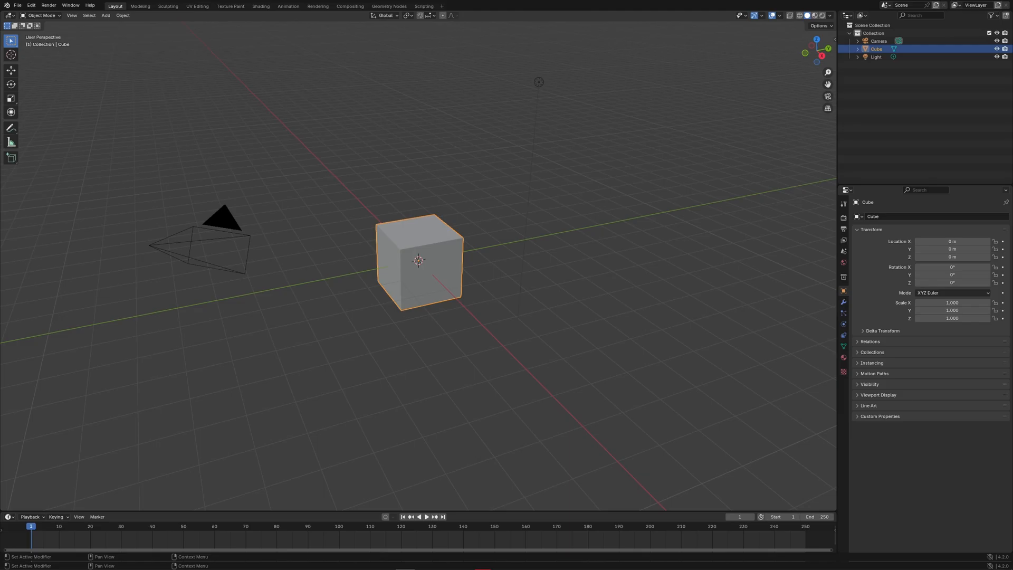
Import world.svg into Blender after removing the default cube.
{"action": "left_click", "coordinate": [18, 14]}
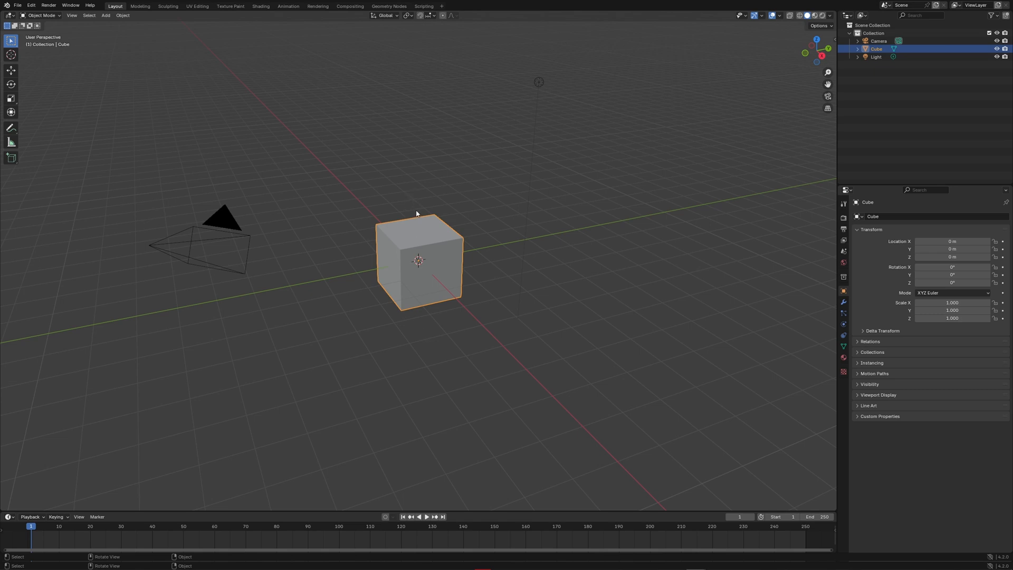
{"action": "mouse_move", "coordinate": [625, 394]}
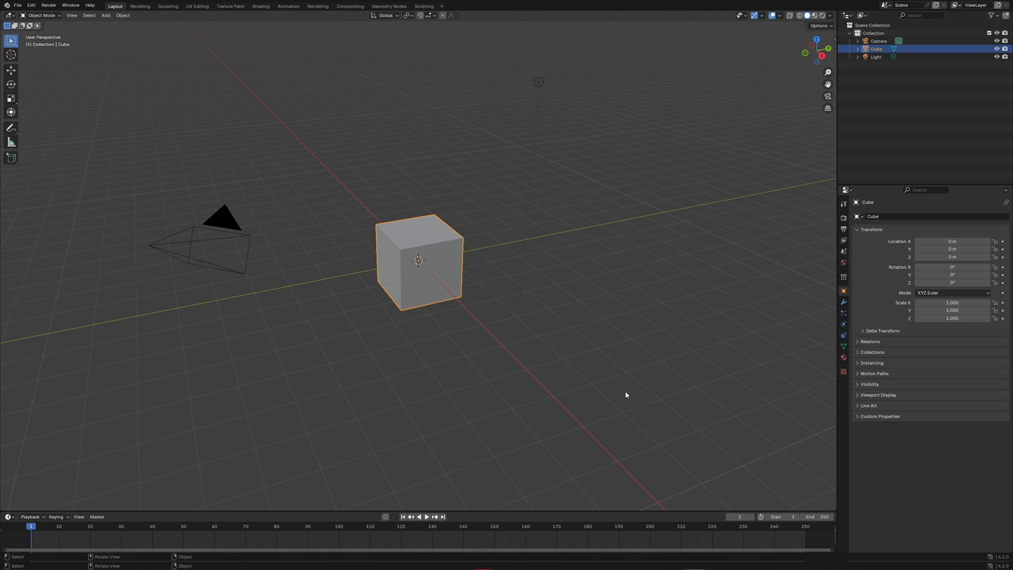
{"action": "mouse_move", "coordinate": [548, 308]}
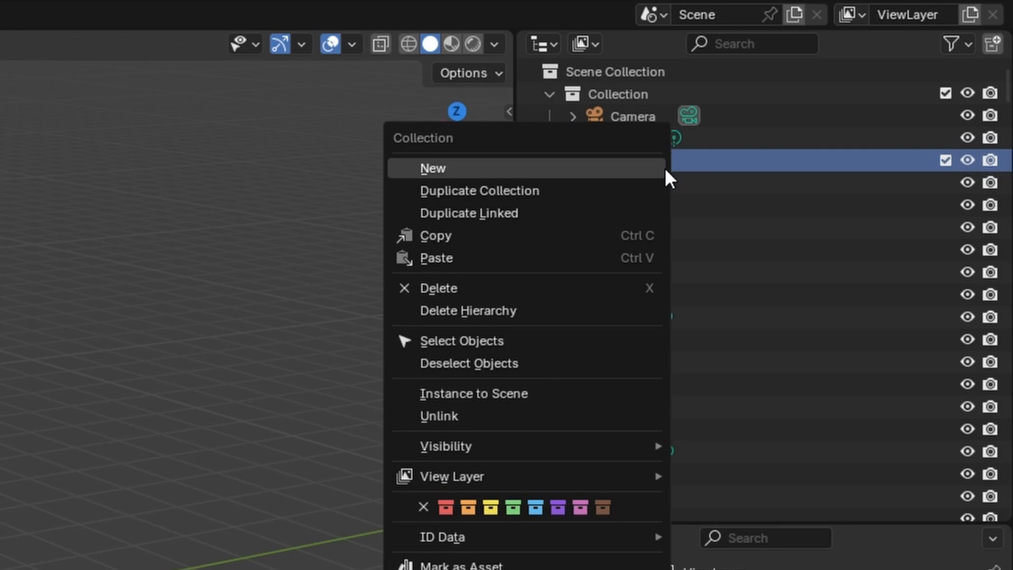
{"action": "mouse_move", "coordinate": [578, 350]}
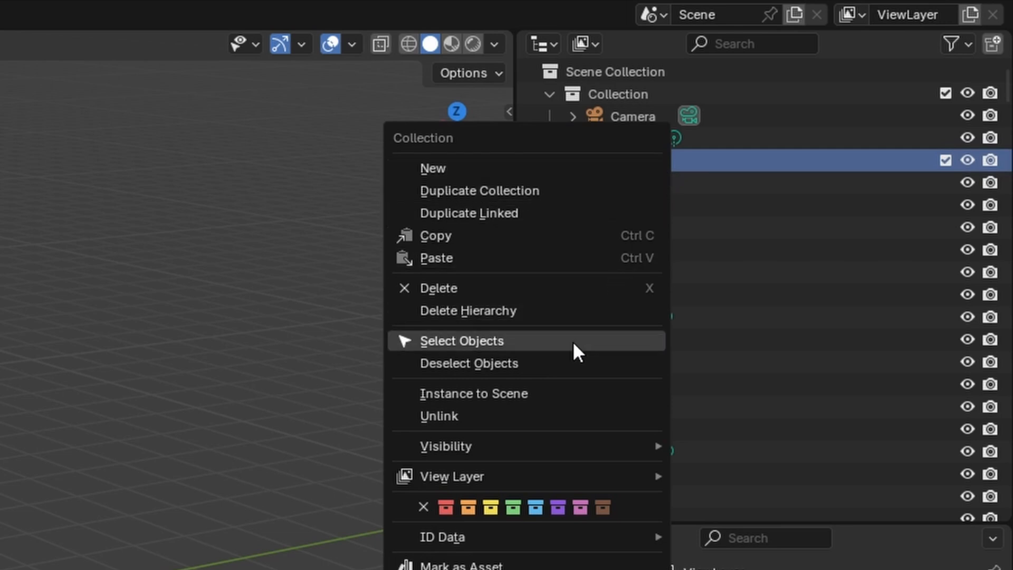
Select all world.svg curves and scale them up so the continents fill the ground.
{"action": "left_click", "coordinate": [461, 341]}
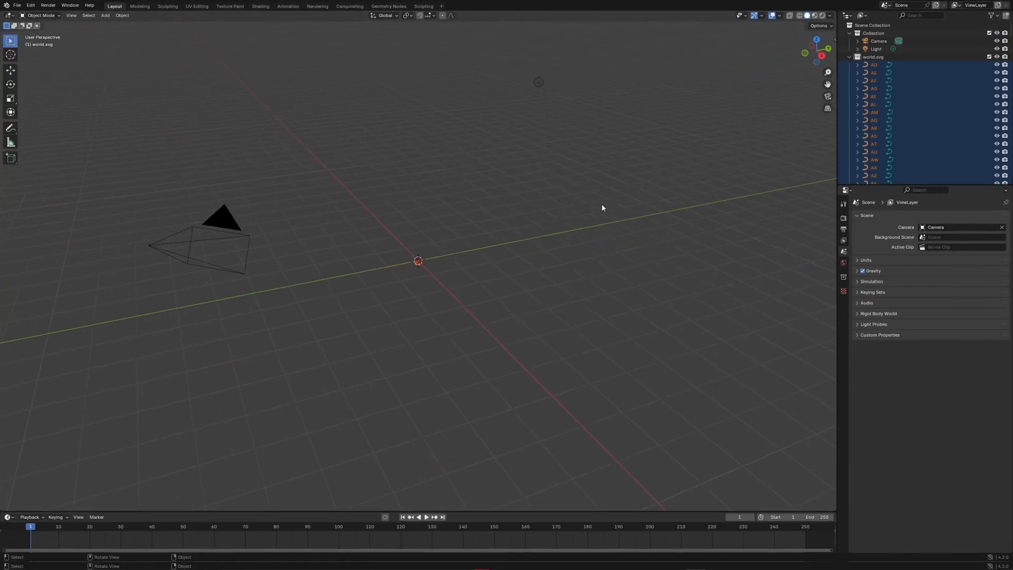
{"action": "mouse_move", "coordinate": [529, 277]}
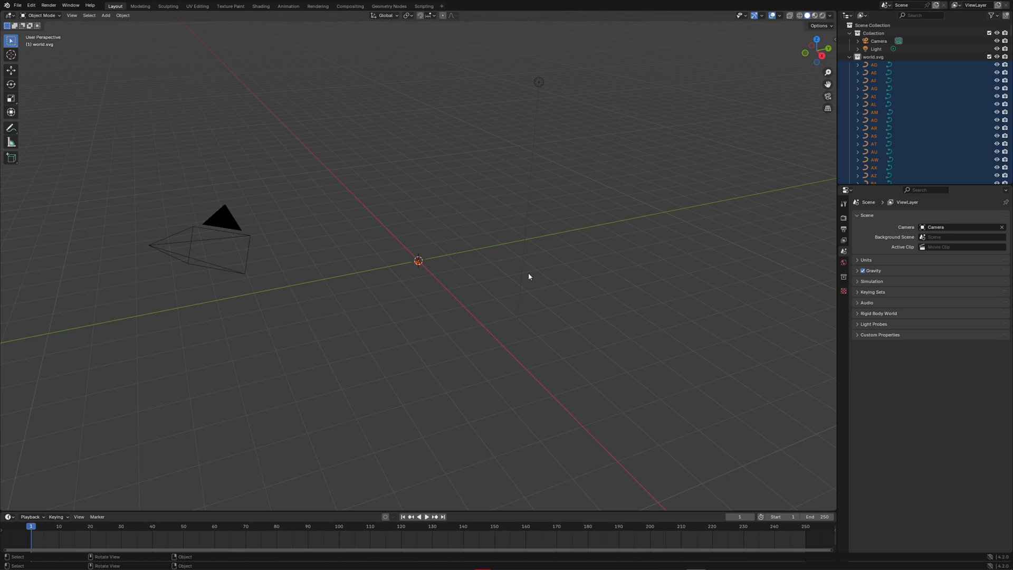
{"action": "key", "text": "s"}
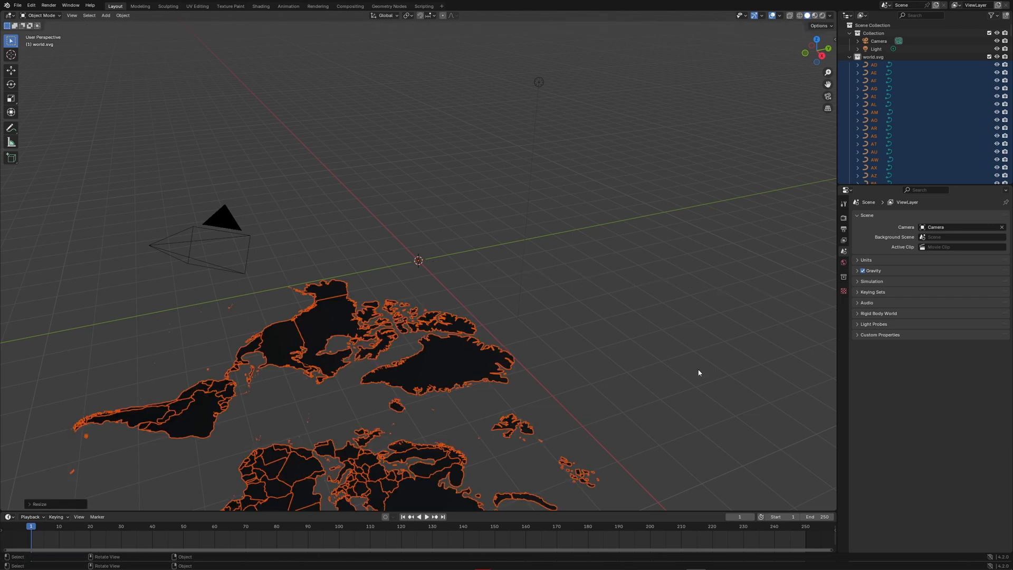
{"action": "left_click", "coordinate": [549, 474]}
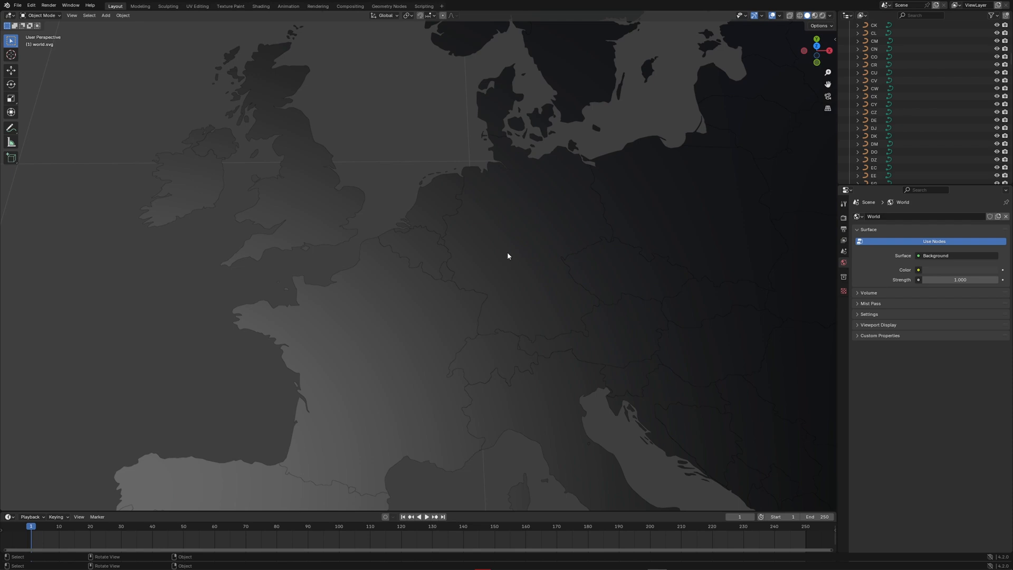
Duplicate the DE border curve and lift the copy slightly above the map along Z.
{"action": "left_click", "coordinate": [873, 120]}
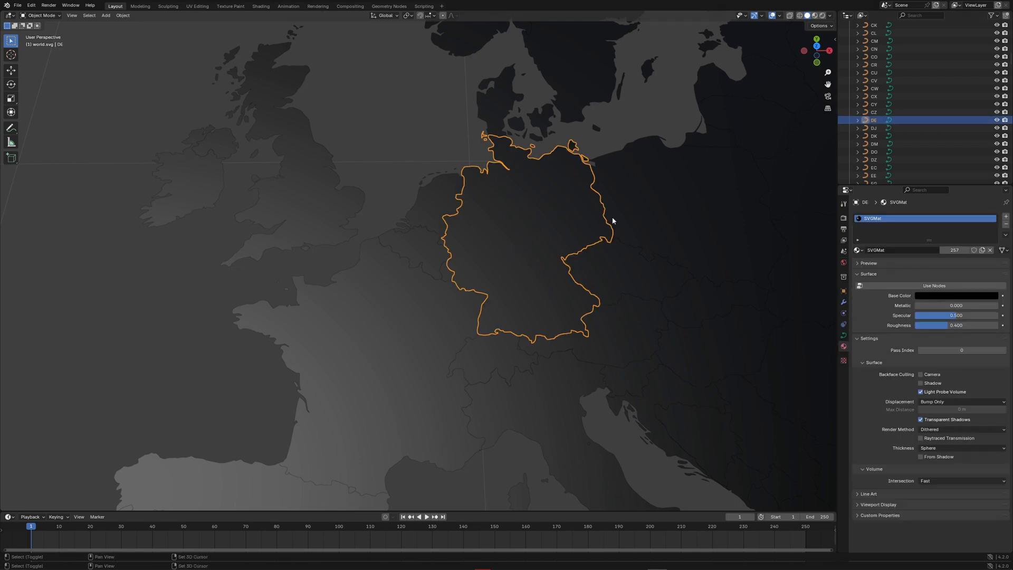
{"action": "key", "text": "shift+d"}
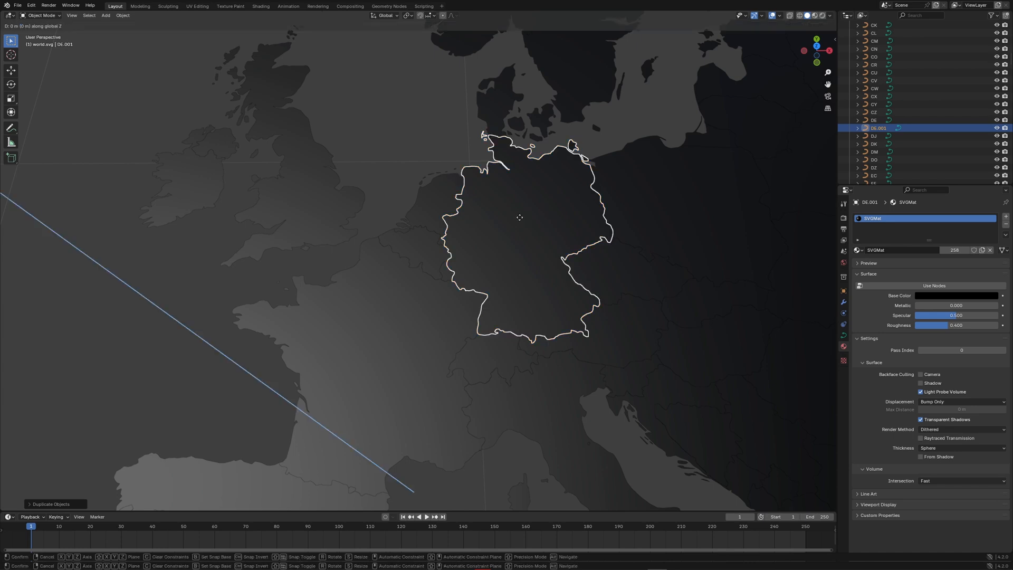
{"action": "key", "text": "g"}
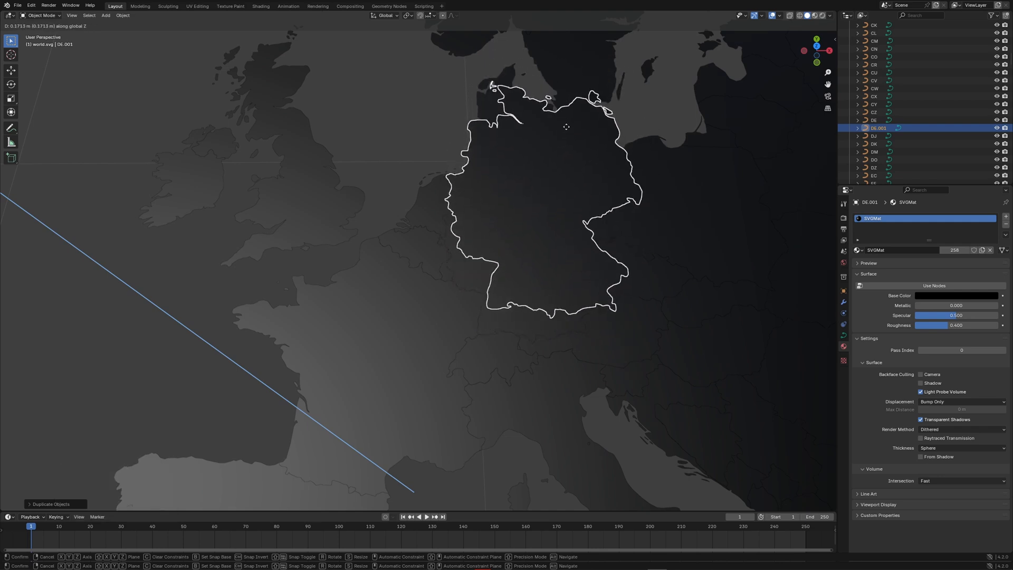
{"action": "left_click_drag", "start_coordinate": [566, 126], "coordinate": [532, 252]}
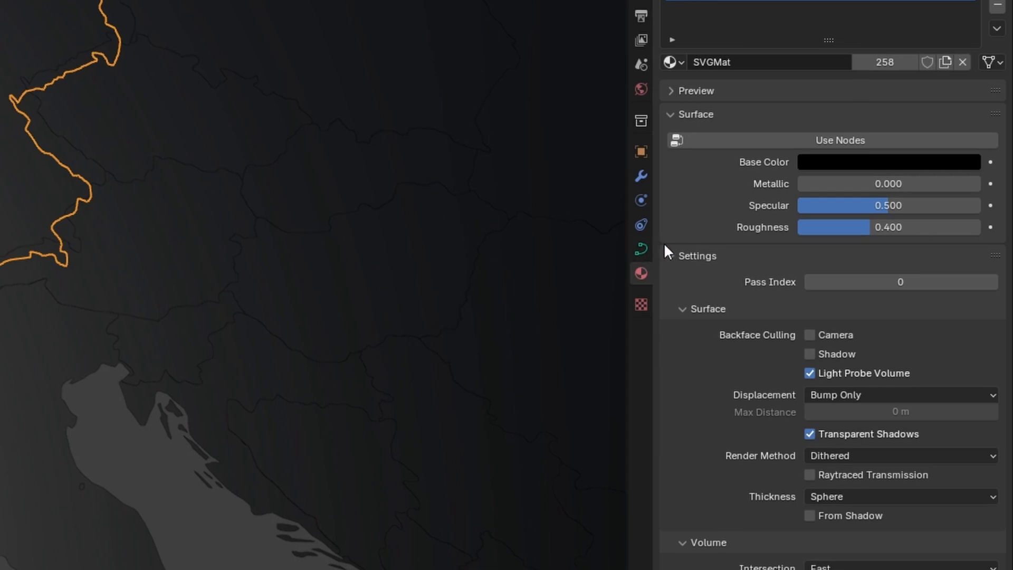
Set the duplicate curve to Full fill with a Round bevel depth of 0.0001 m.
{"action": "left_click", "coordinate": [641, 249]}
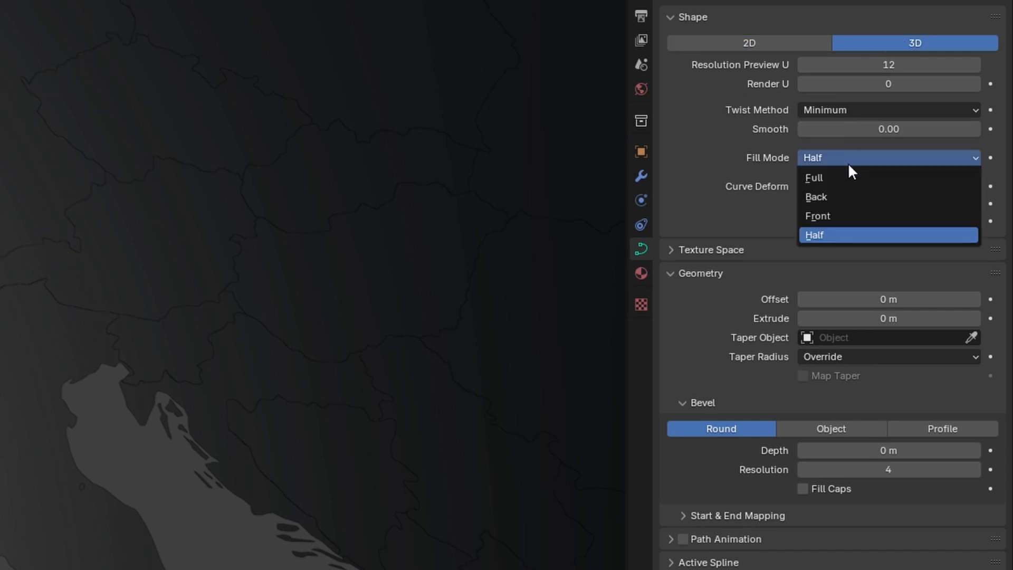
{"action": "left_click", "coordinate": [814, 177]}
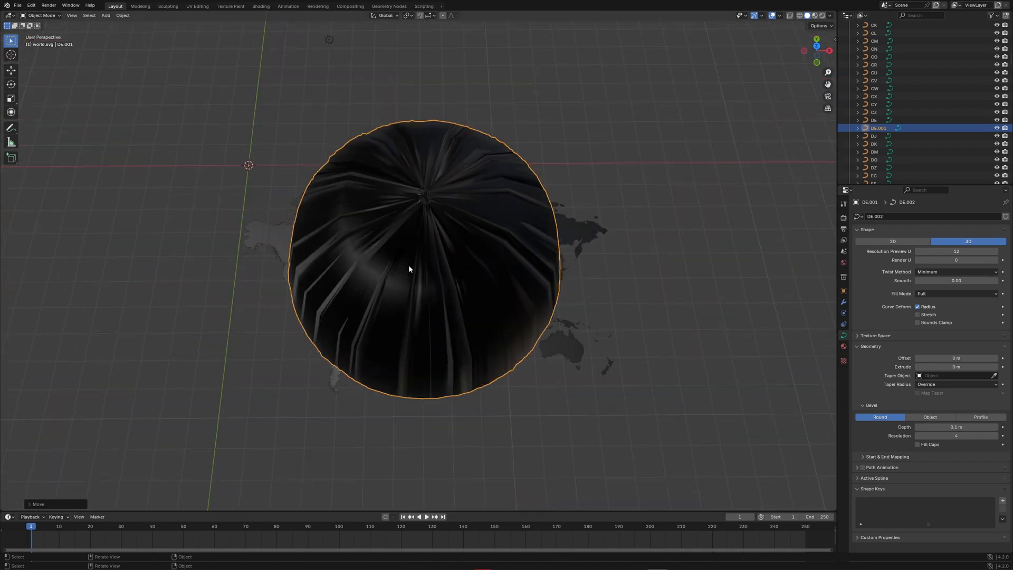
{"action": "double_click", "coordinate": [956, 426]}
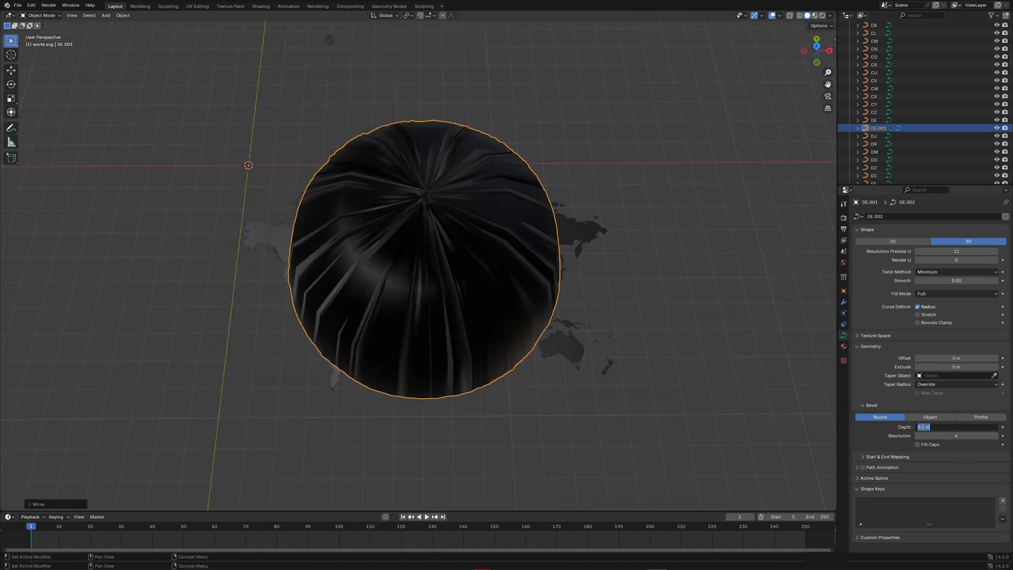
{"action": "type", "text": "0.0001"}
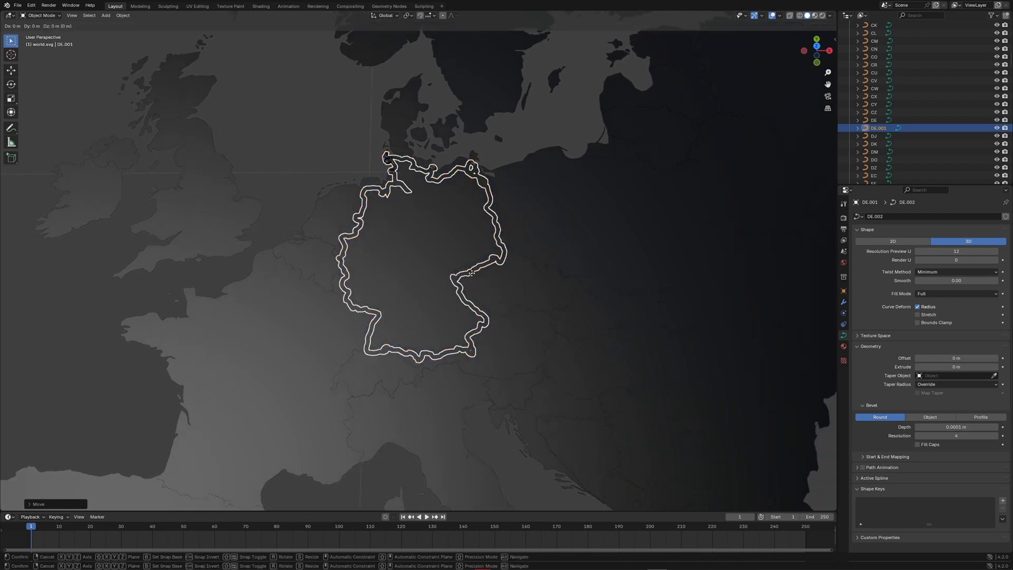
{"action": "key", "text": "g"}
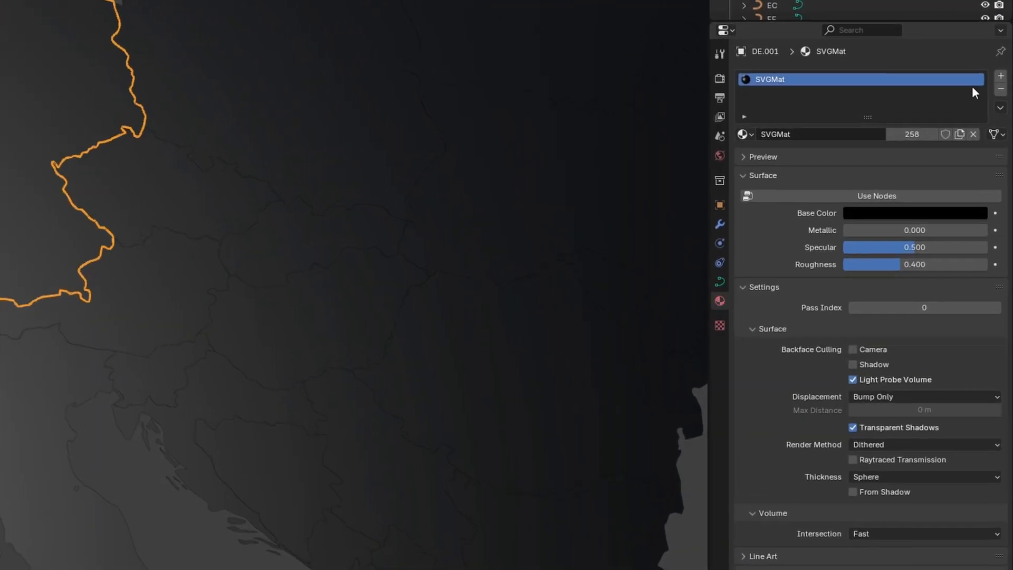
Give the Germany outline its own material with red base colour and red emission.
{"action": "left_click", "coordinate": [1003, 89]}
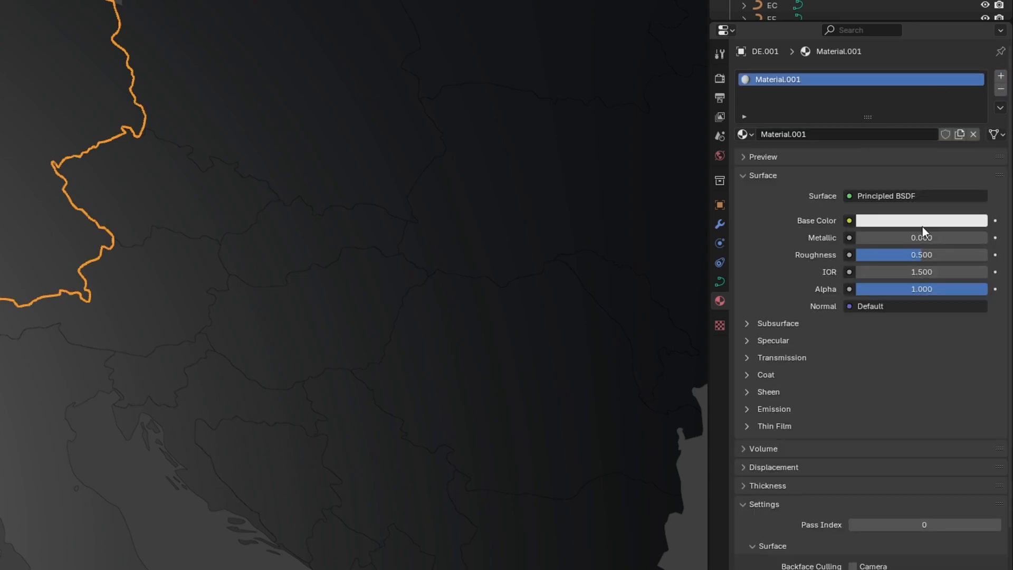
{"action": "left_click", "coordinate": [920, 221]}
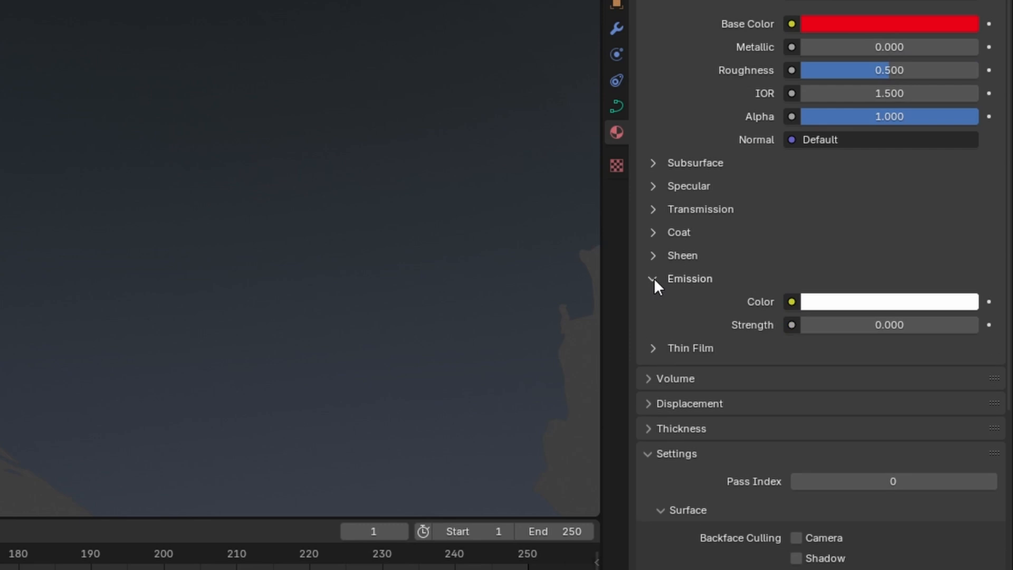
{"action": "left_click", "coordinate": [887, 301]}
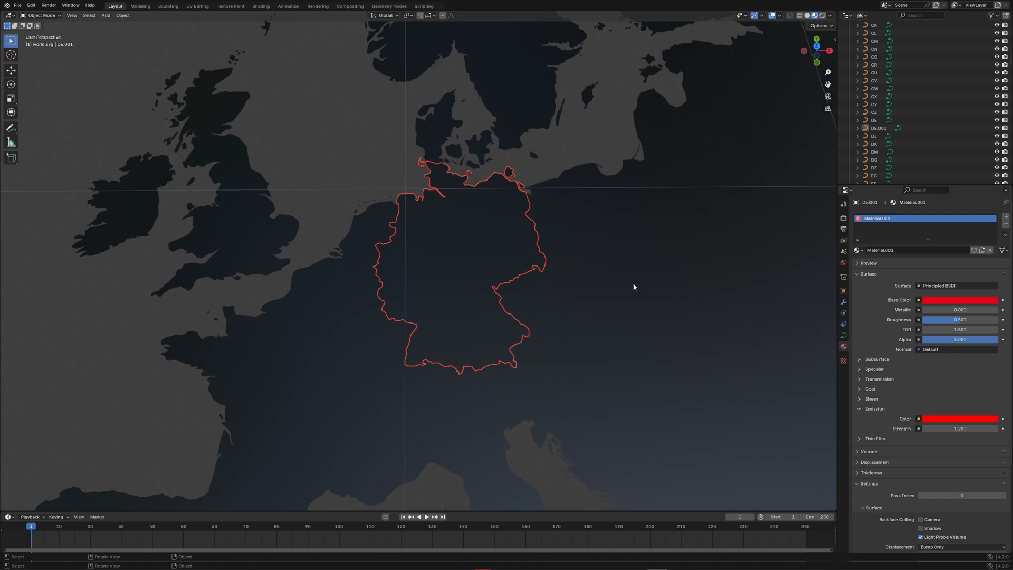
Raise the outline's Emission Strength to 20.5 and preview the map in Rendered shading.
{"action": "left_click", "coordinate": [843, 217]}
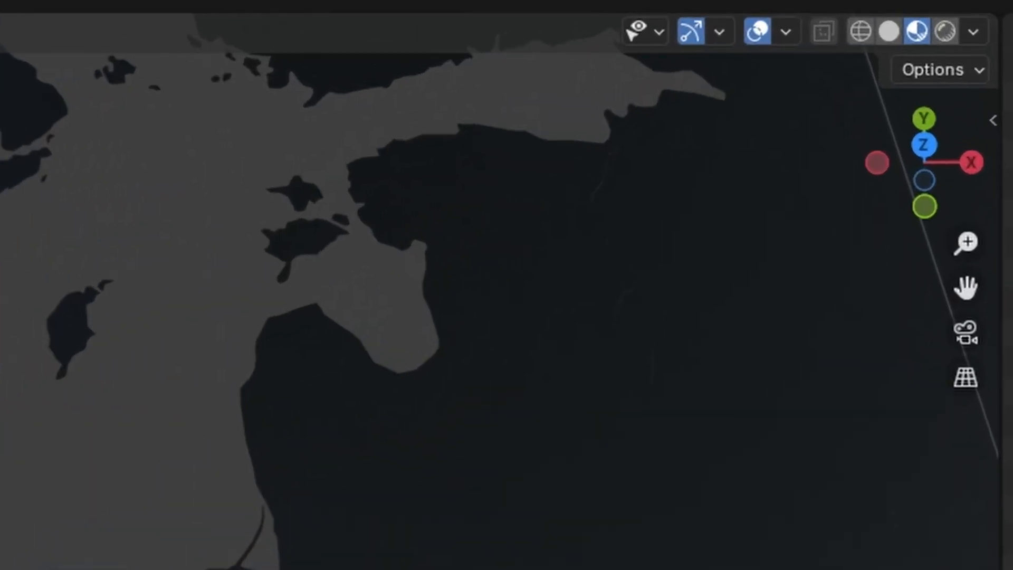
{"action": "left_click", "coordinate": [943, 31]}
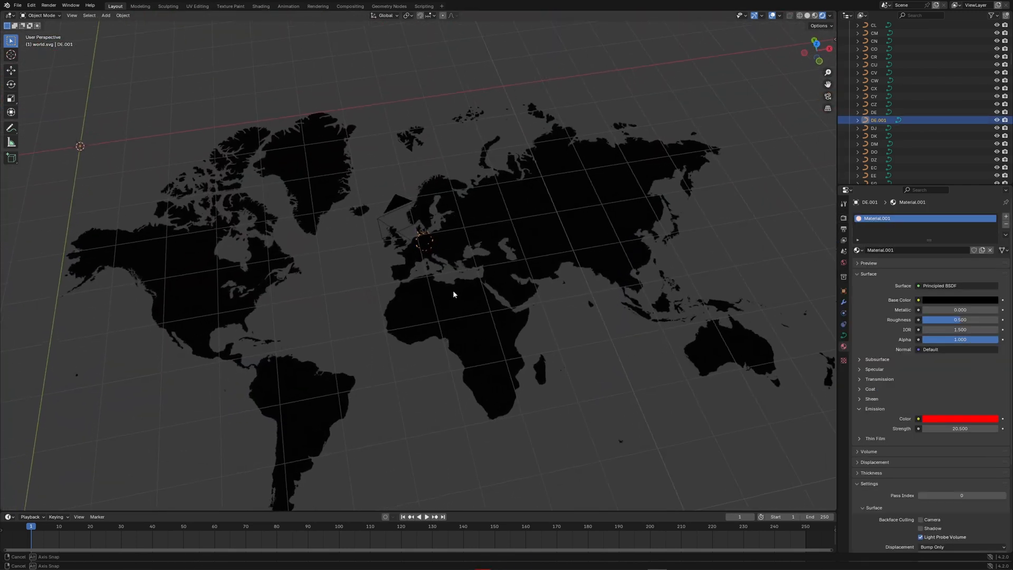
Frame the whole world map with a camera and keyframe its location and rotation at frame 1.
{"action": "left_click_drag", "start_coordinate": [453, 291], "coordinate": [462, 272]}
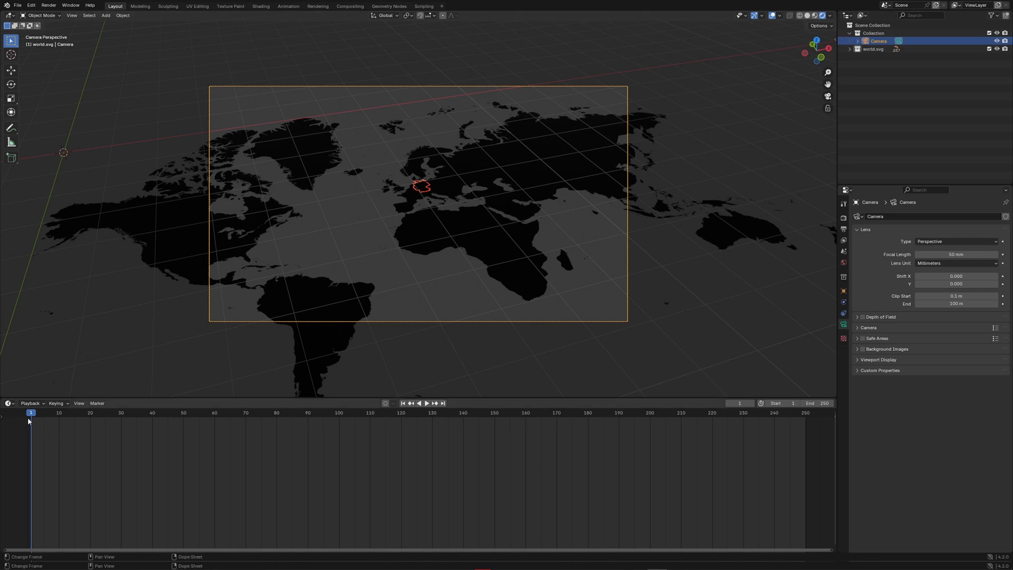
{"action": "left_click", "coordinate": [425, 402]}
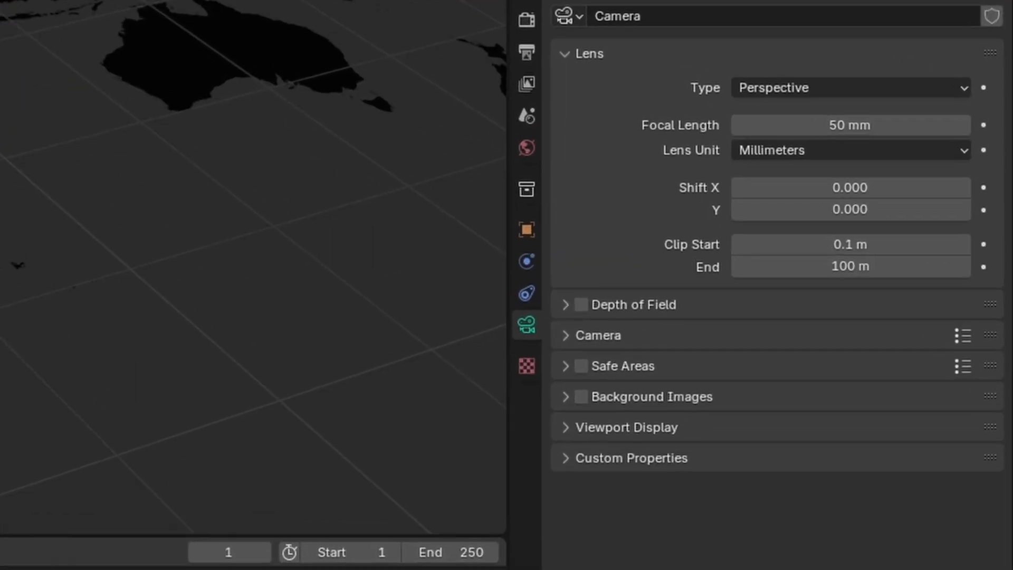
{"action": "left_click", "coordinate": [526, 230]}
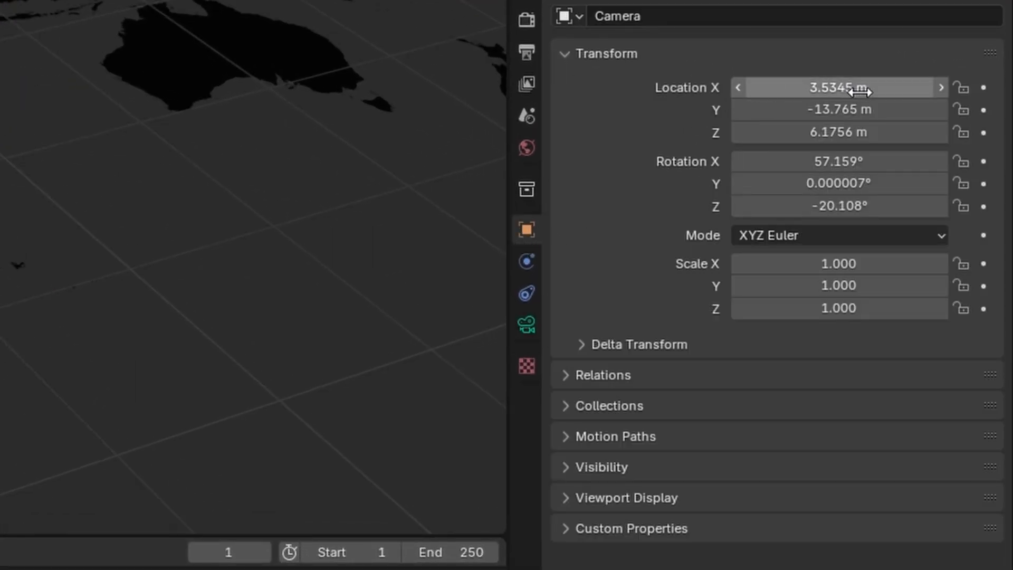
{"action": "left_click", "coordinate": [838, 88]}
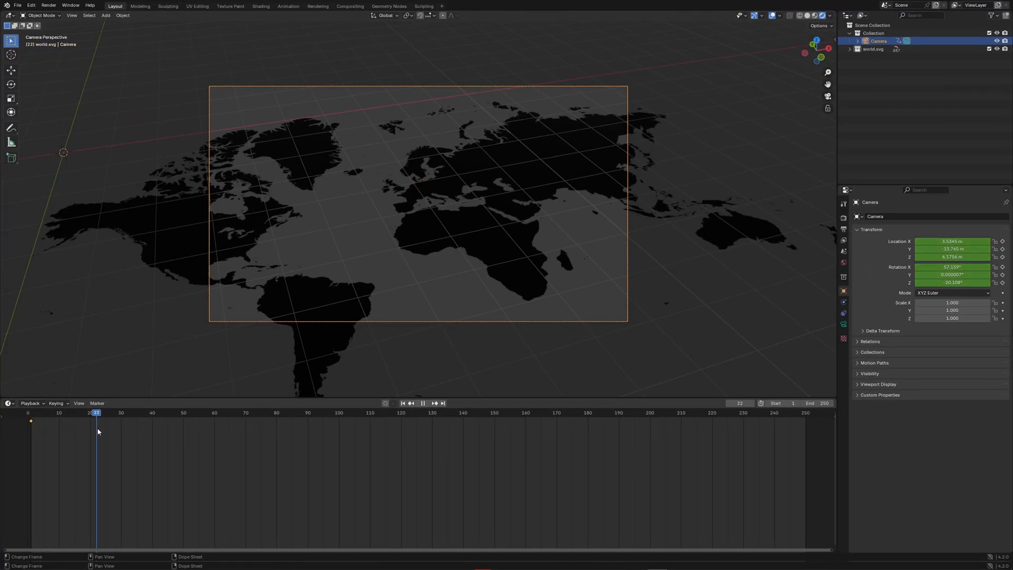
Move the camera close over the glowing Germany outline at frame 50 and keyframe it there.
{"action": "left_click", "coordinate": [184, 412]}
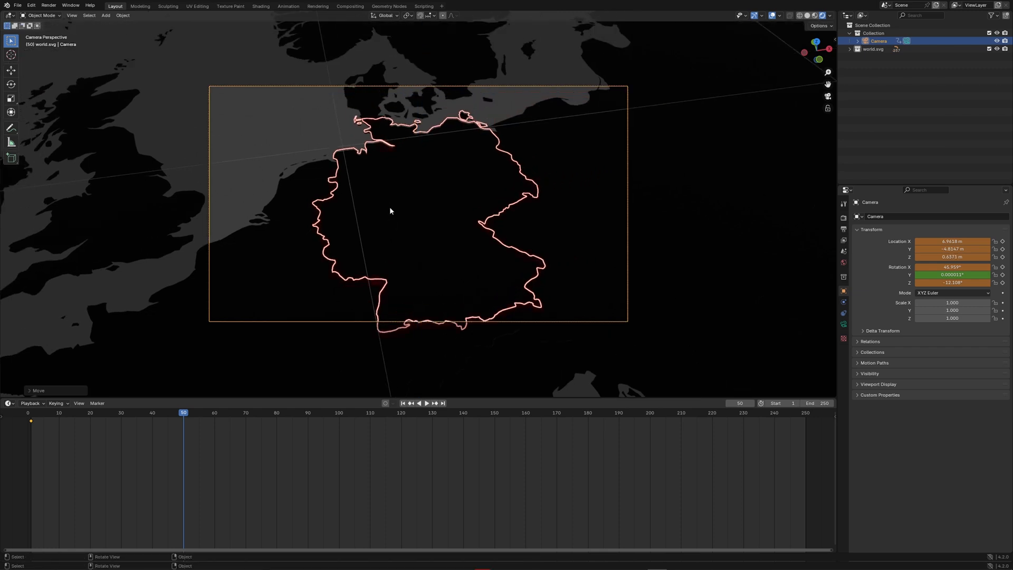
{"action": "key", "text": "g"}
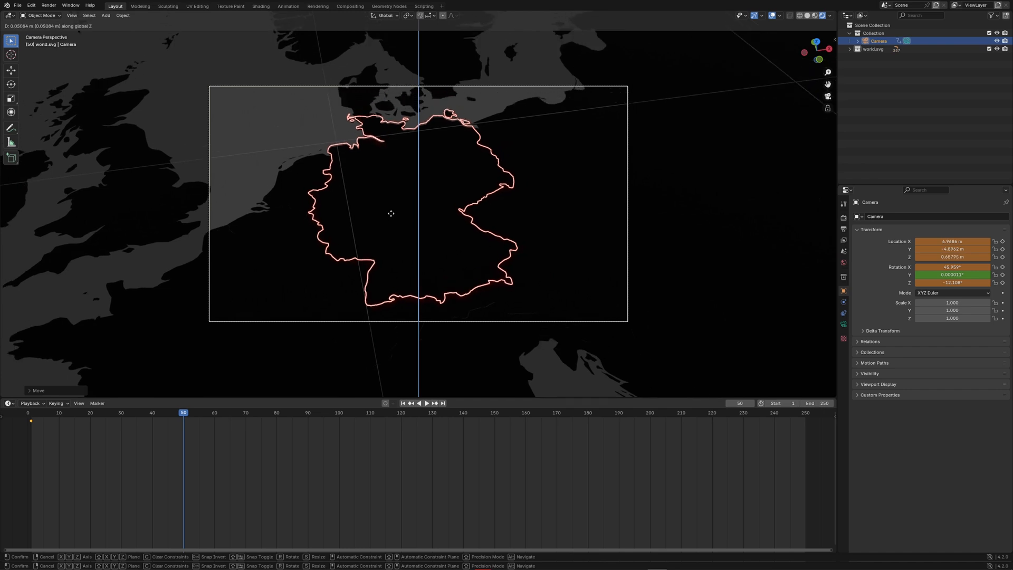
{"action": "key", "text": "i"}
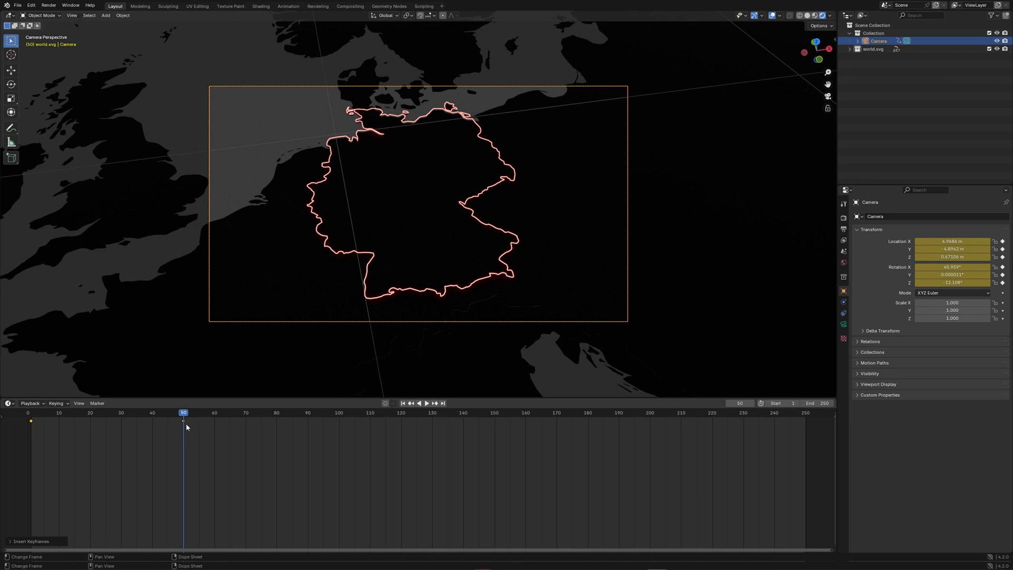
Enable motion blur, set Frame End to 51 and FFmpeg Video output, ready to render.
{"action": "left_click", "coordinate": [195, 412]}
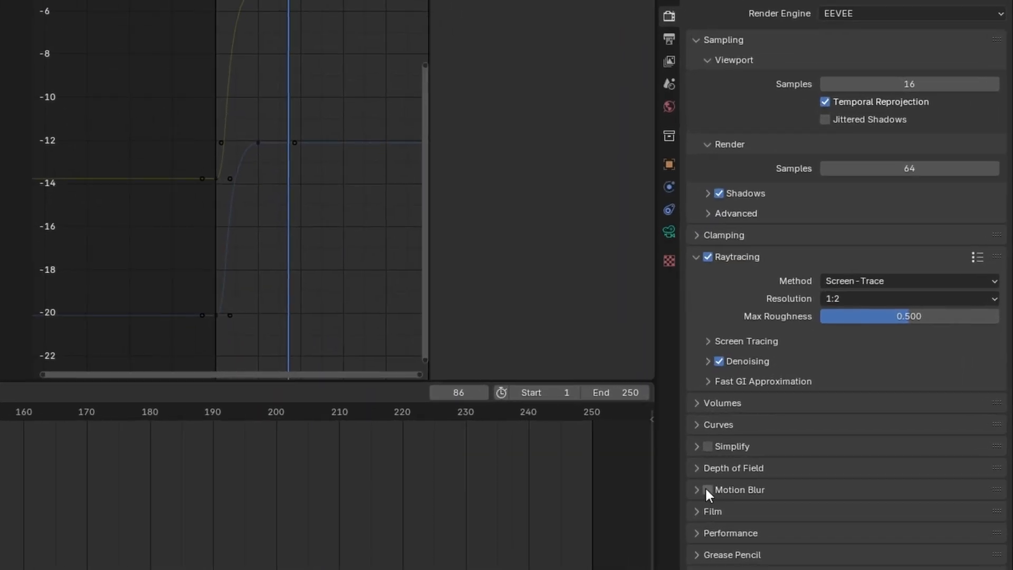
{"action": "left_click", "coordinate": [669, 38]}
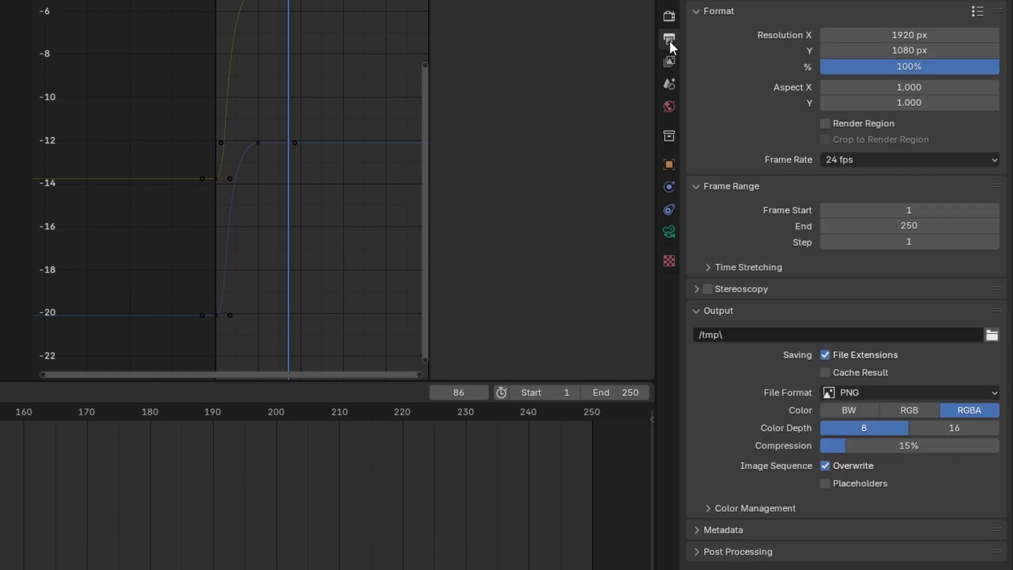
{"action": "left_click", "coordinate": [908, 392]}
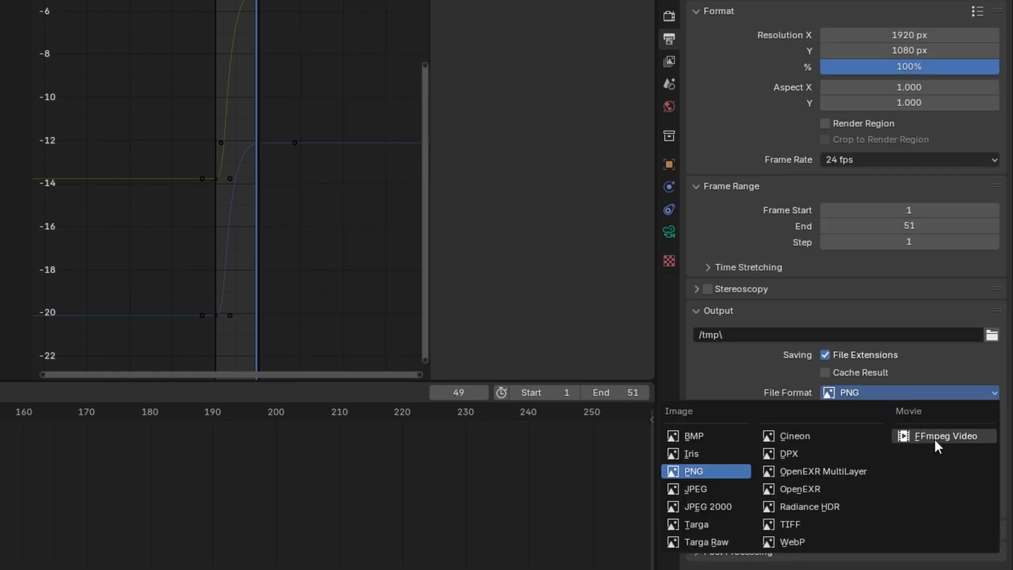
{"action": "left_click", "coordinate": [944, 436]}
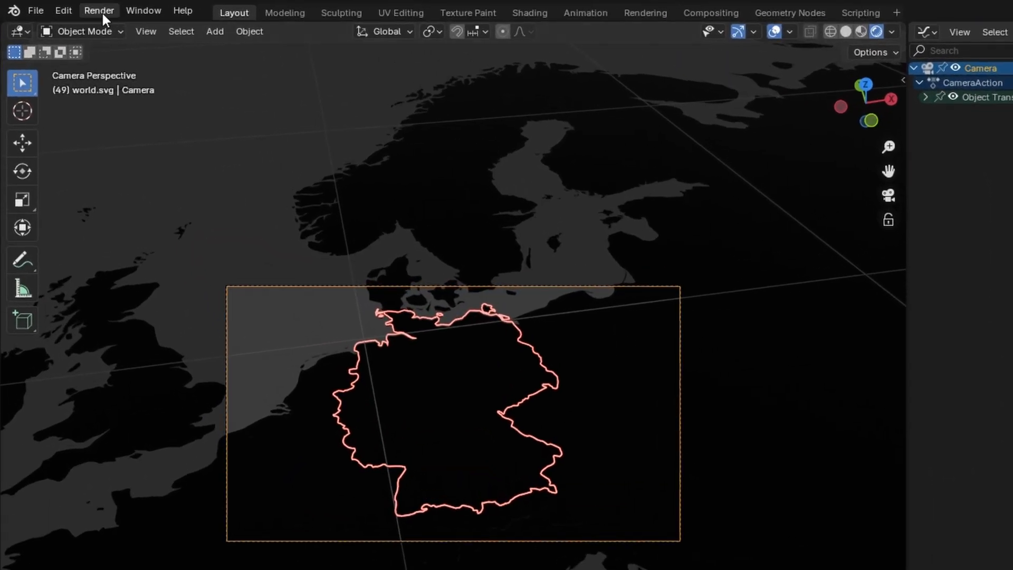
{"action": "left_click", "coordinate": [99, 11]}
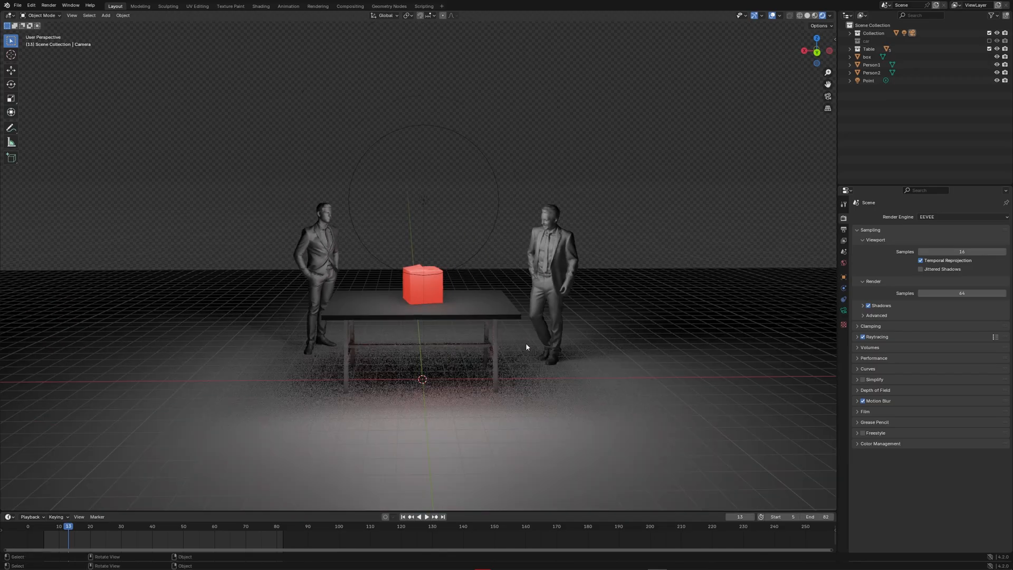
Orbit the view around the table scene with the two suited figures.
{"action": "left_click_drag", "start_coordinate": [525, 347], "coordinate": [523, 362]}
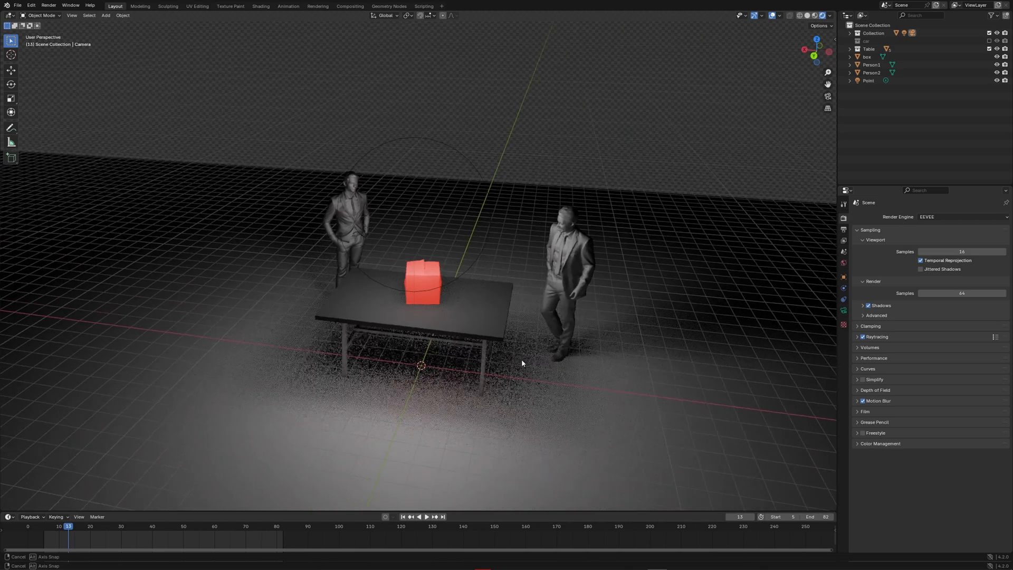